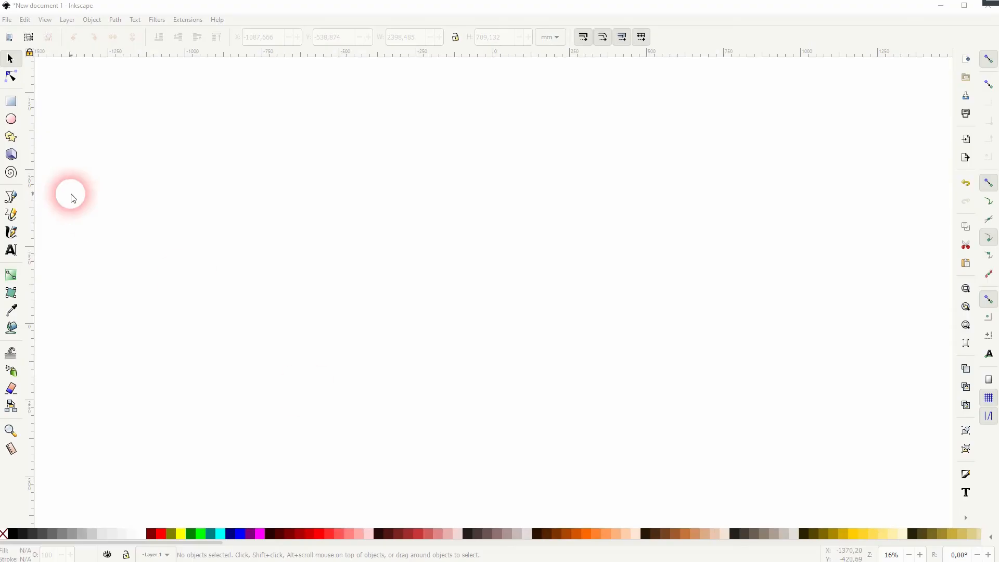
- Switch to the Pencil freehand tool, keeping Smoothing at 20
{"action": "left_click", "coordinate": [10, 214]}
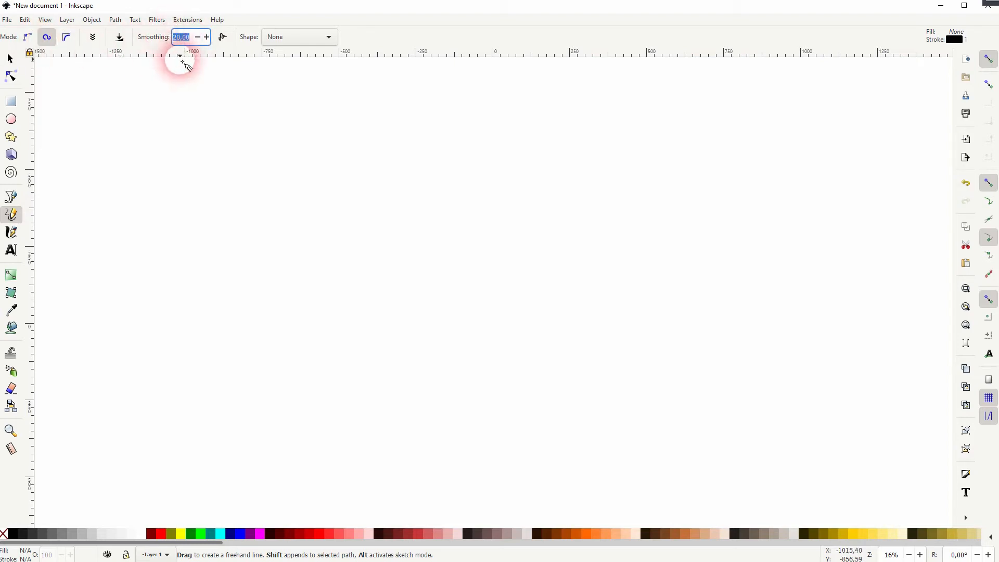
- Draw a long wavy freehand line across the page and raise Smoothing to 50
{"action": "left_click_drag", "start_coordinate": [181, 63], "coordinate": [216, 213]}
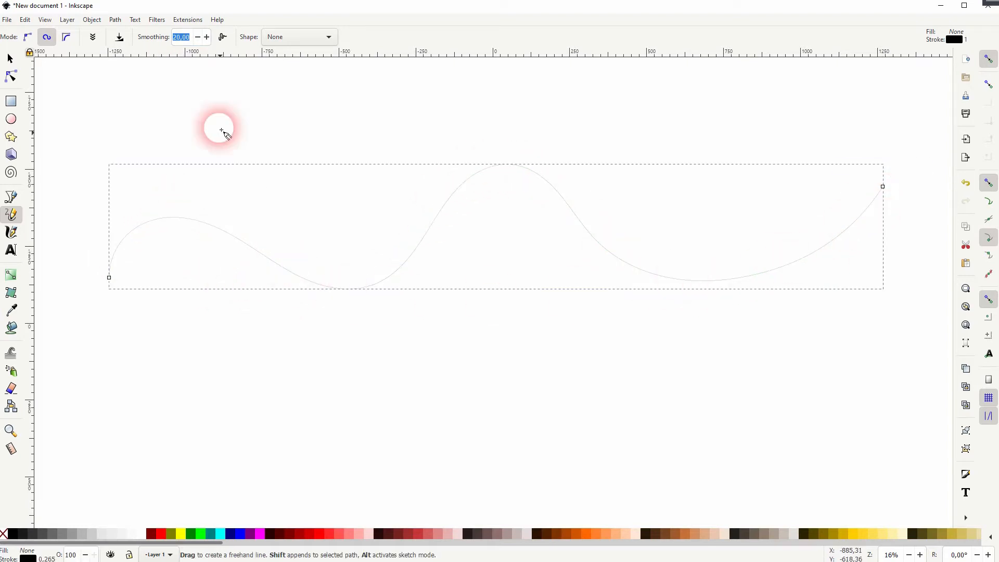
{"action": "mouse_move", "coordinate": [180, 36]}
{"action": "type", "text": "10"}
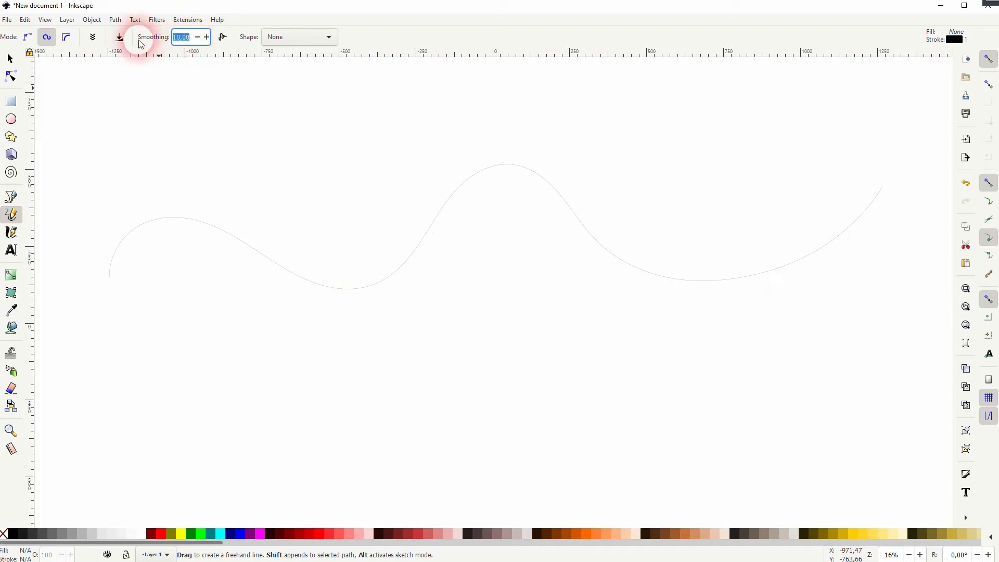
{"action": "type", "text": "50"}
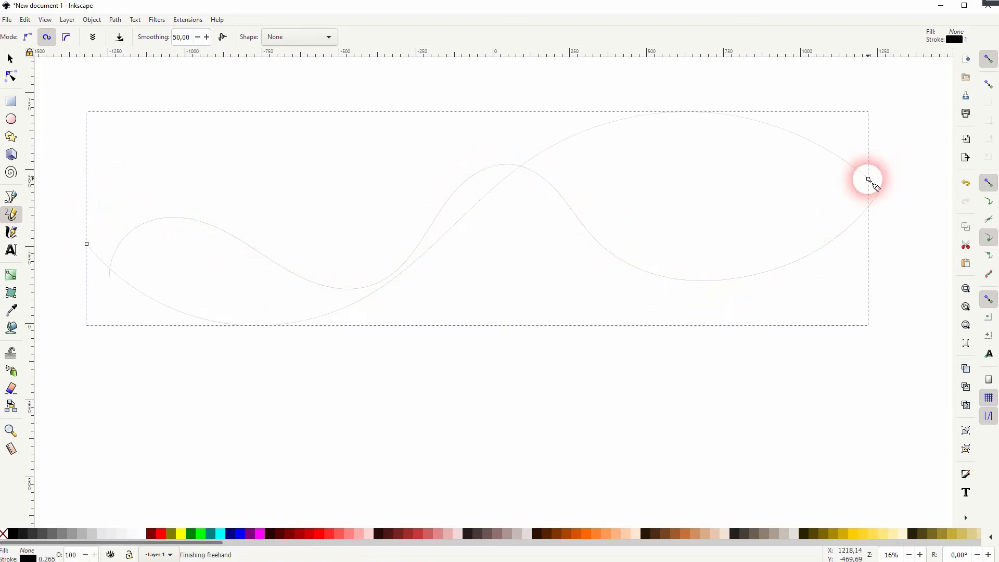
{"action": "mouse_move", "coordinate": [93, 279]}
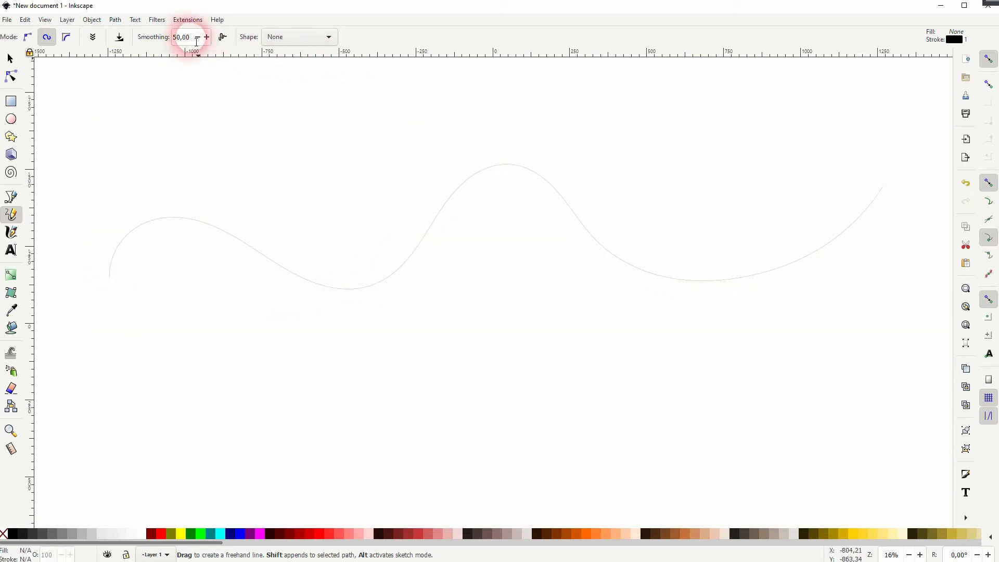
- Draw more wavy lines to make five overlapping ones, then select them and zoom out
{"action": "left_click", "coordinate": [196, 36]}
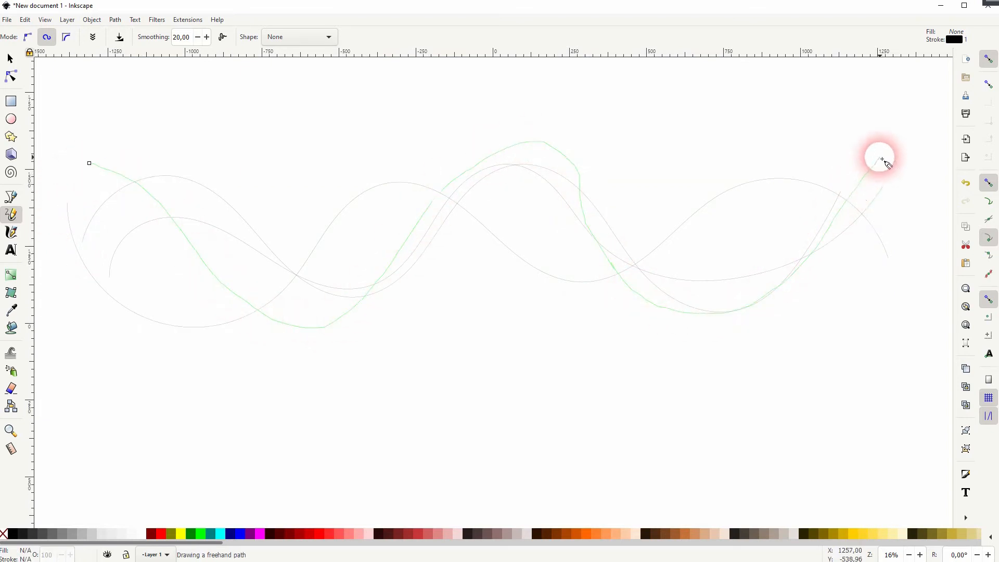
{"action": "mouse_move", "coordinate": [392, 305]}
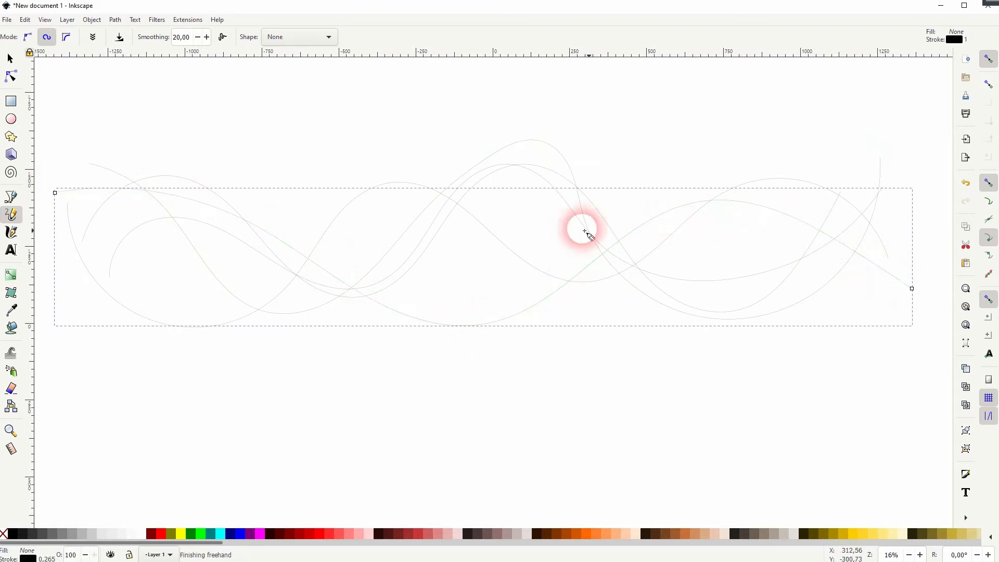
{"action": "left_click", "coordinate": [9, 58]}
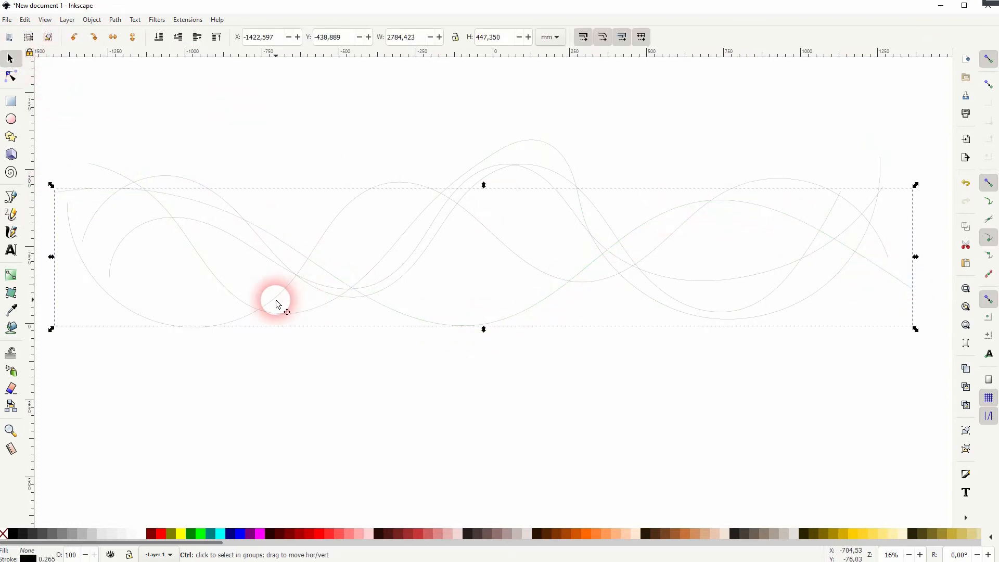
{"action": "scroll", "scroll_direction": "down", "scroll_amount": 3}
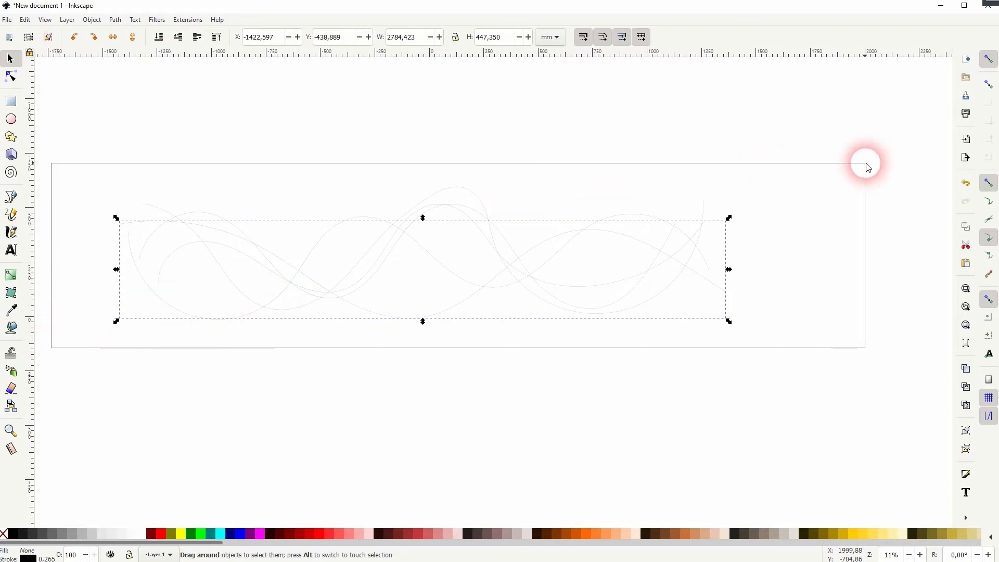
- Run Extensions > Generate from Path > Interpolate on the lines and dismiss the script warning
{"action": "left_click", "coordinate": [187, 19]}
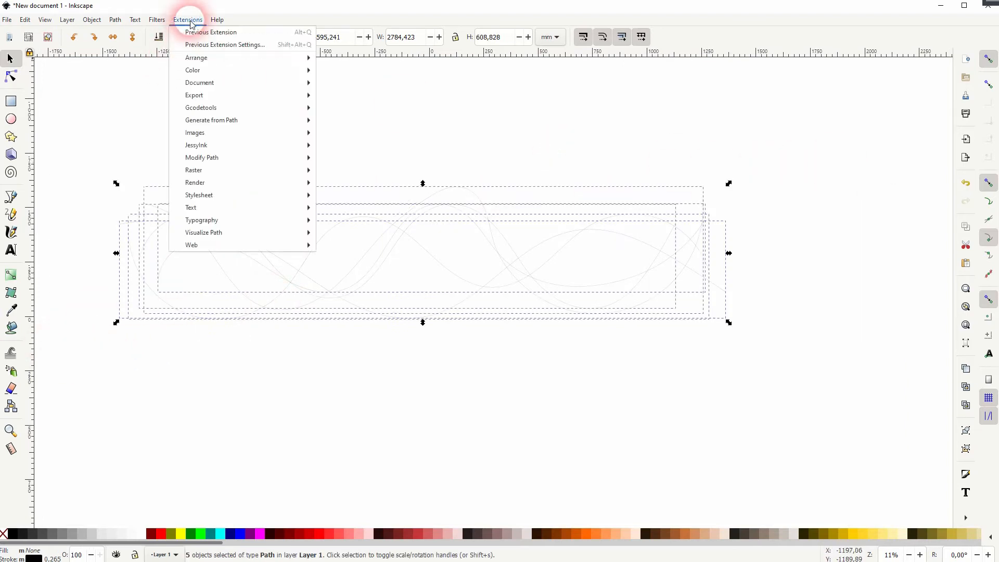
{"action": "left_click", "coordinate": [211, 120]}
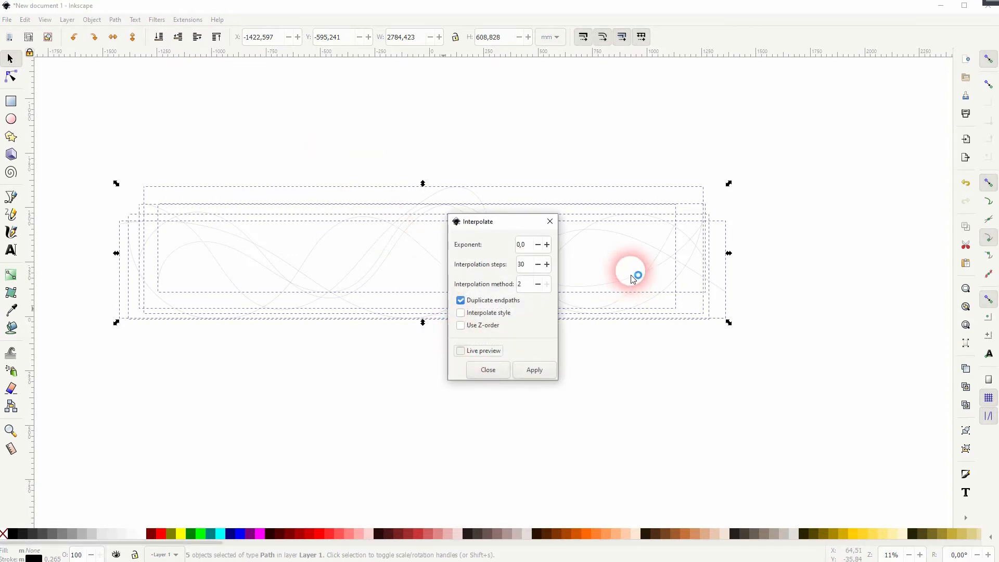
{"action": "left_click", "coordinate": [534, 369]}
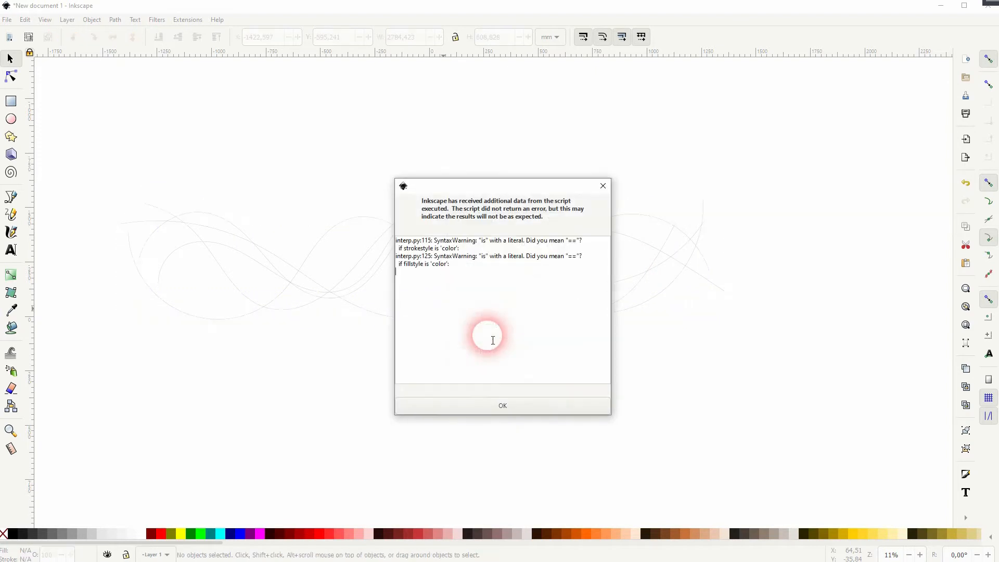
{"action": "left_click", "coordinate": [501, 406]}
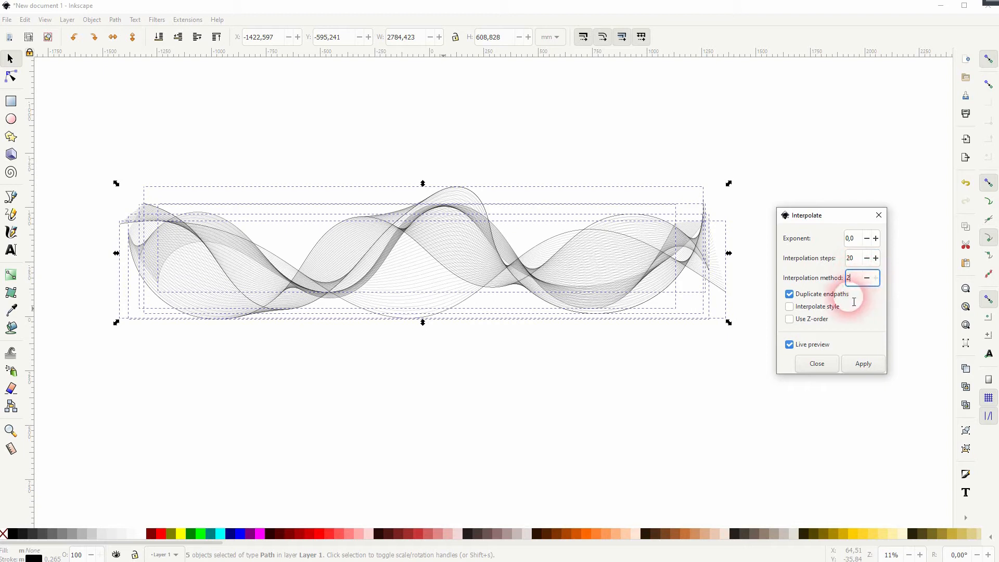
- Raise the interpolation steps to 40 and apply, dismissing the script warning
{"action": "left_click", "coordinate": [599, 408]}
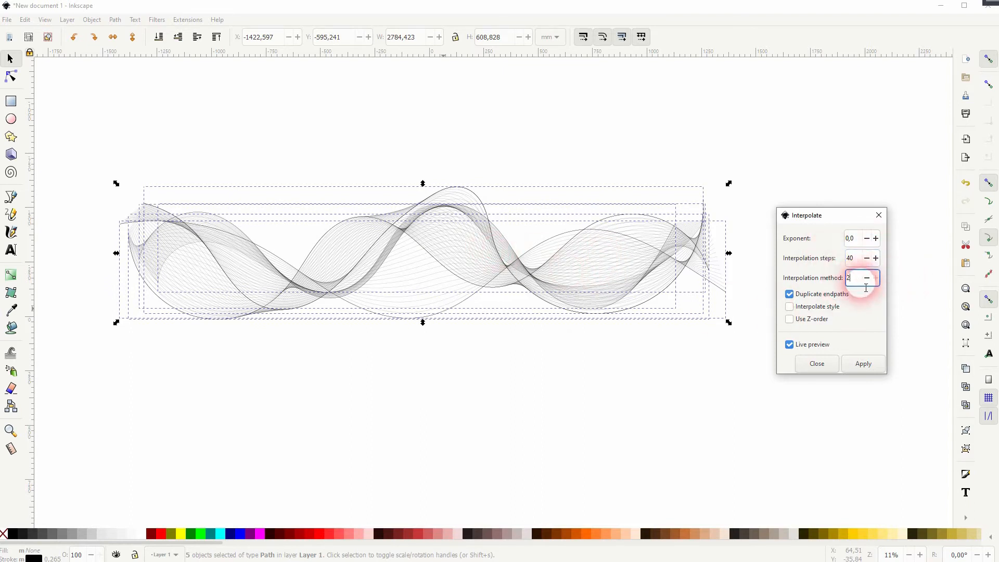
{"action": "left_click", "coordinate": [862, 363]}
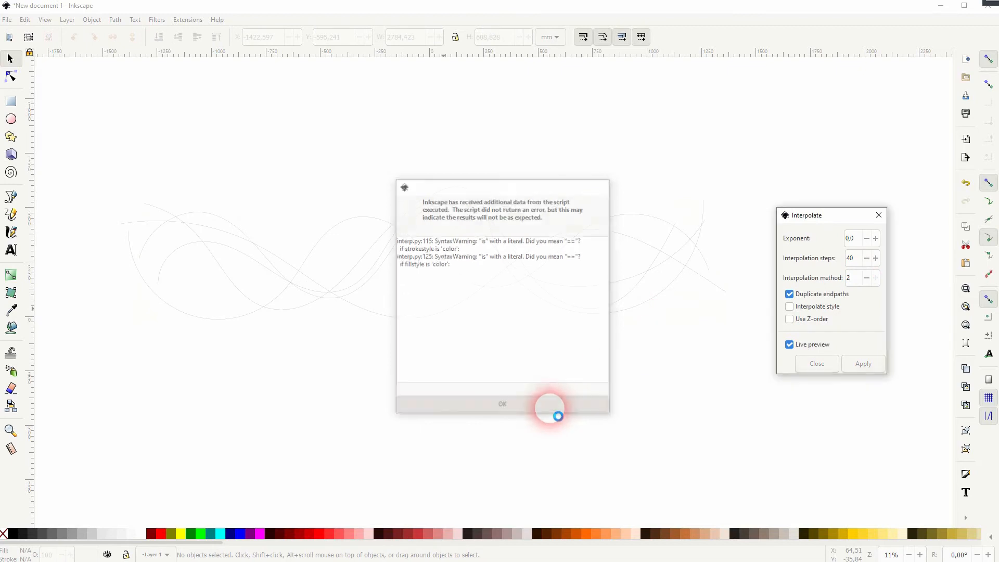
{"action": "left_click", "coordinate": [502, 404]}
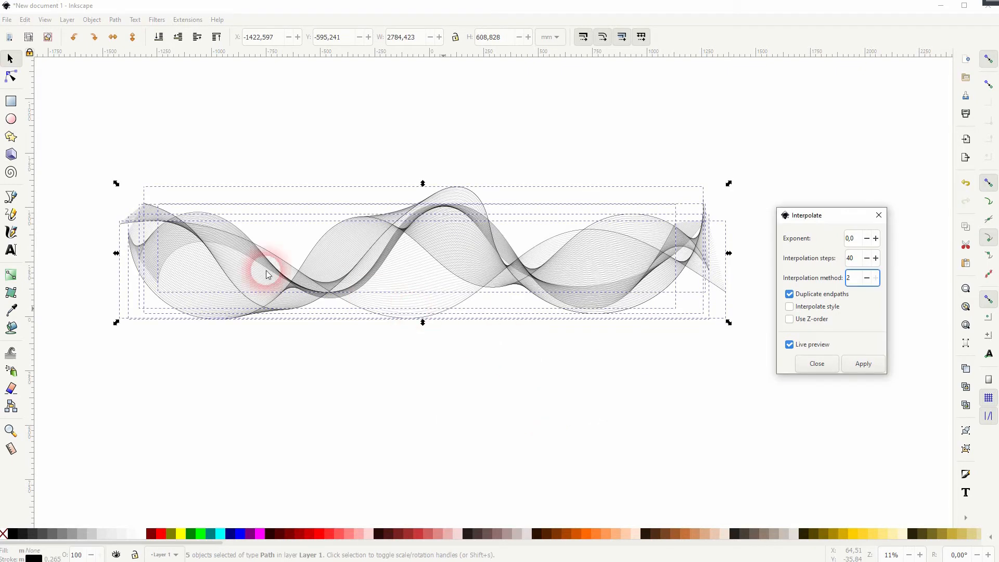
{"action": "mouse_move", "coordinate": [867, 336]}
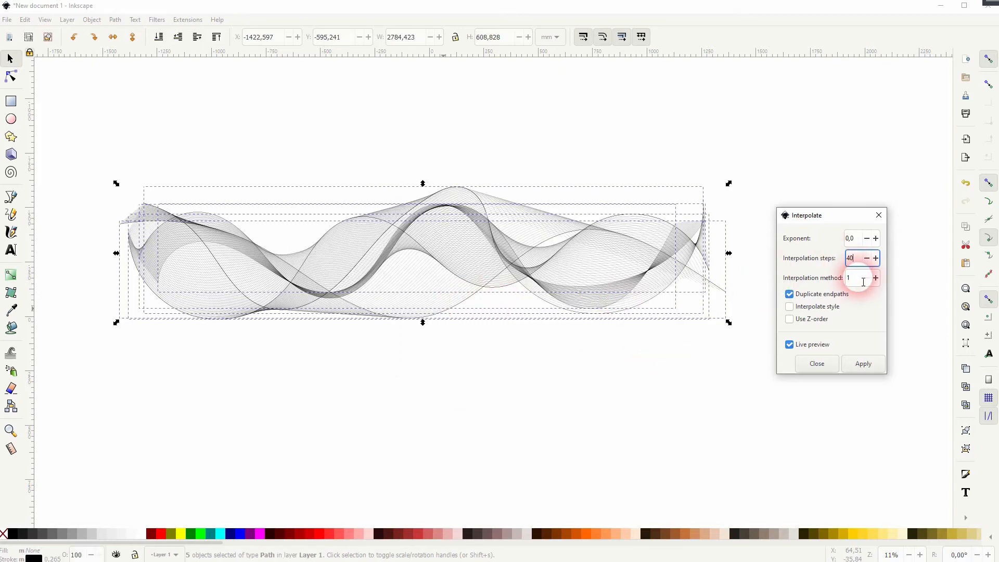
- Set the interpolation method back to 2 and apply the 40-step blend
{"action": "left_click", "coordinate": [875, 278]}
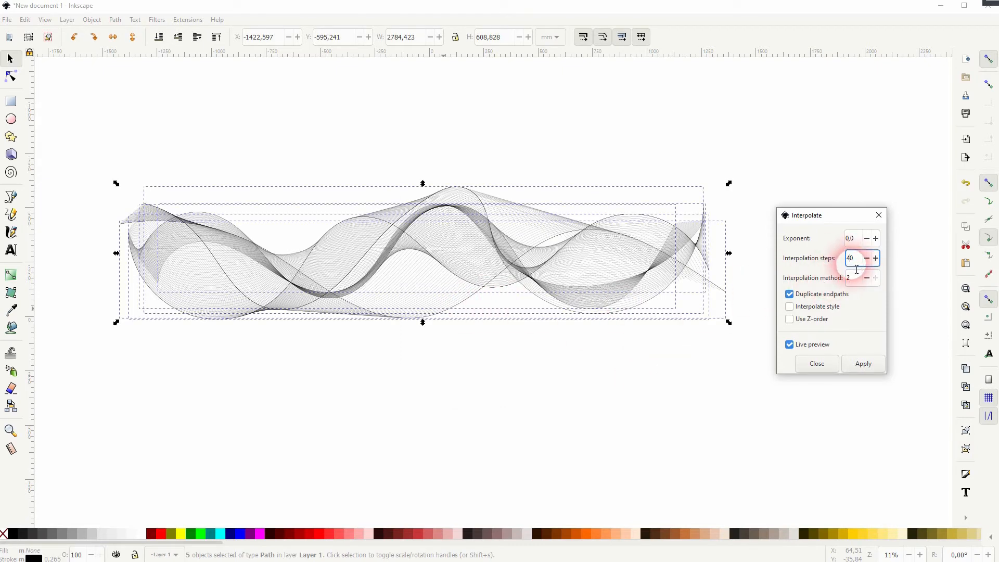
{"action": "left_click", "coordinate": [817, 363]}
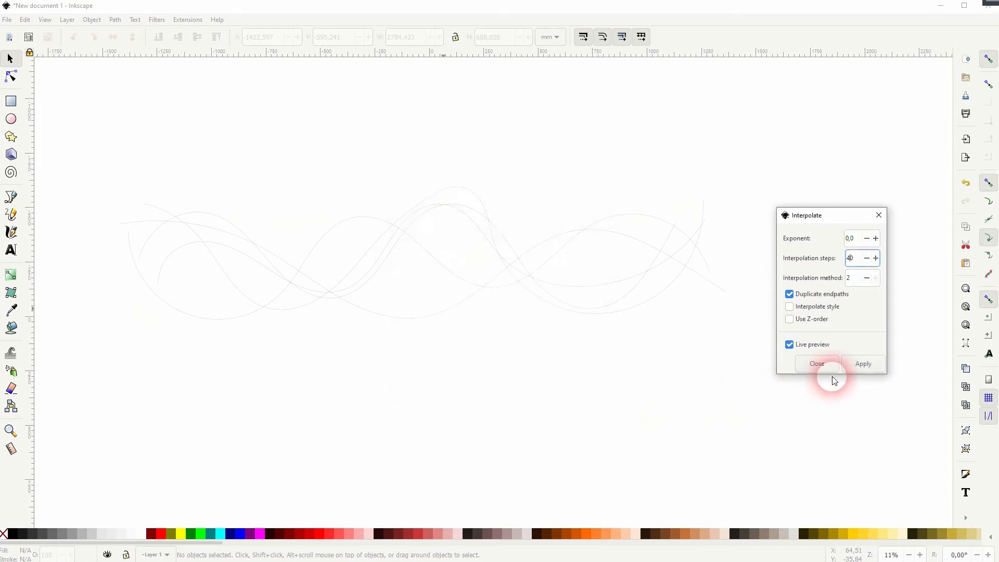
{"action": "left_click", "coordinate": [863, 363]}
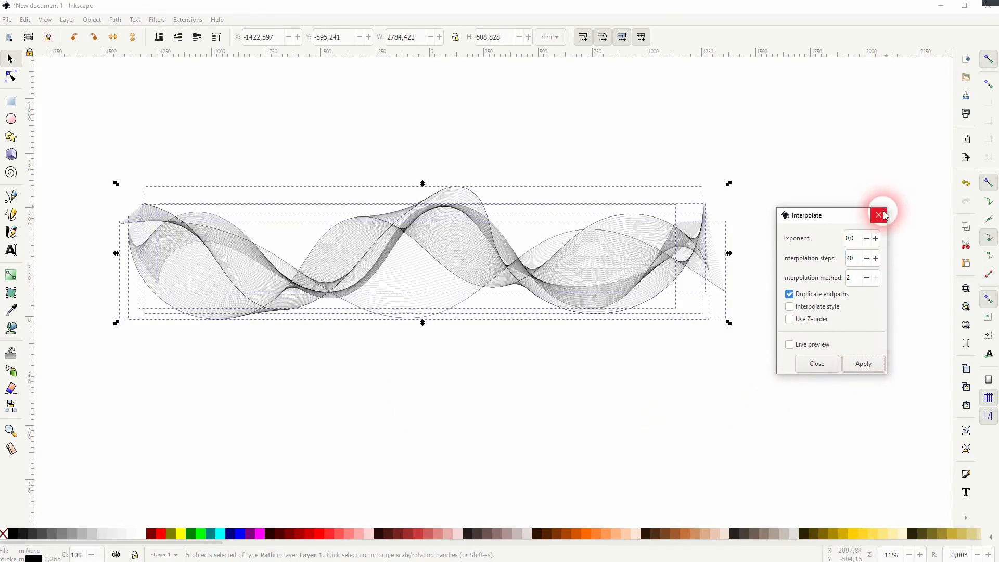
- Close the Interpolate dialog, select everything and ungroup the blend into separate paths
{"action": "left_click", "coordinate": [878, 215]}
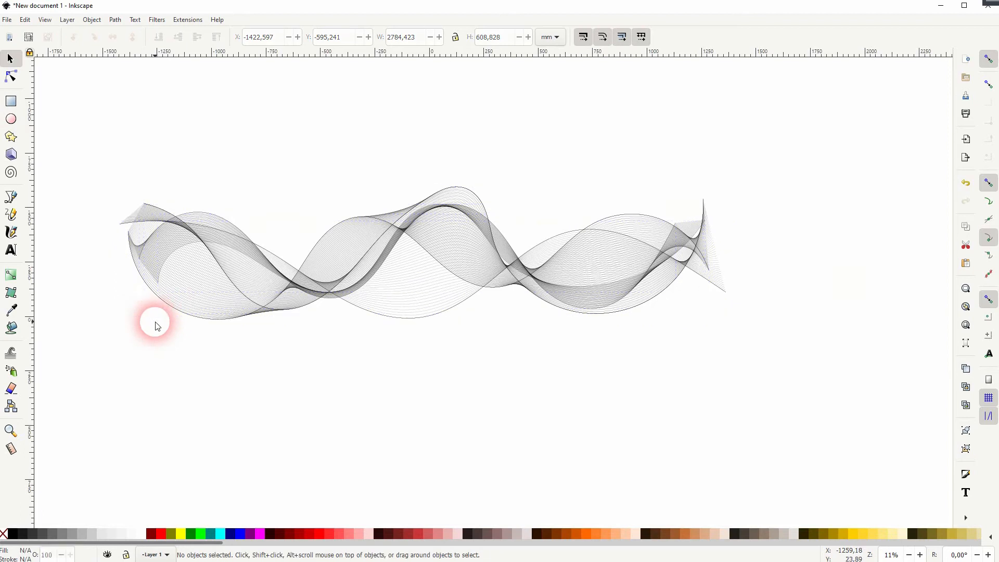
{"action": "key", "text": "ctrl+a"}
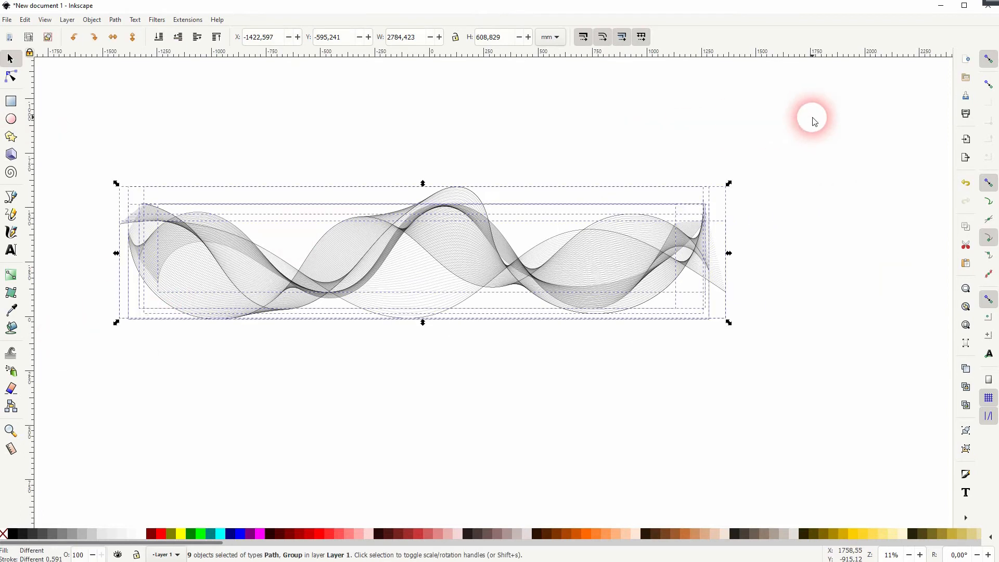
{"action": "left_click", "coordinate": [91, 19]}
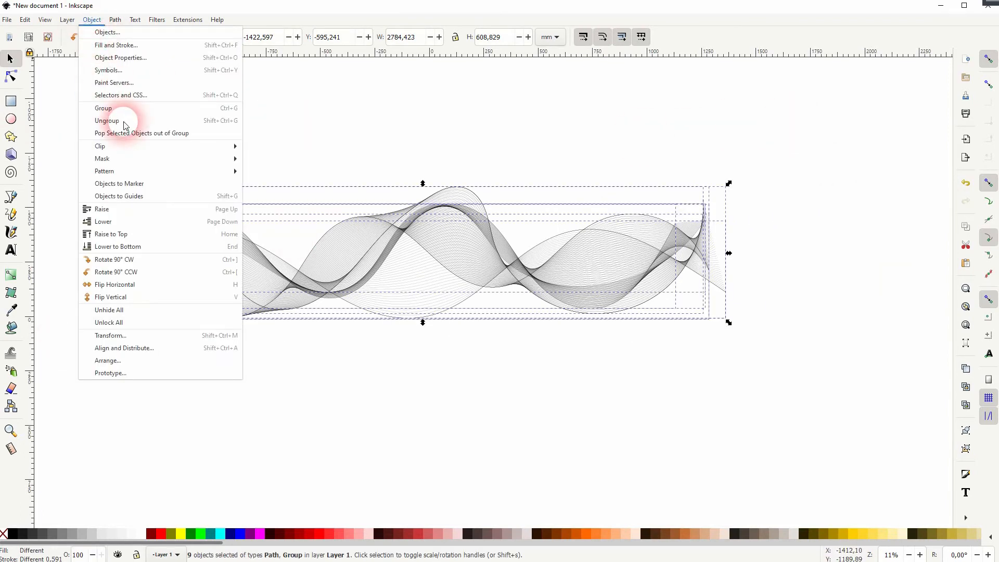
{"action": "left_click", "coordinate": [107, 121]}
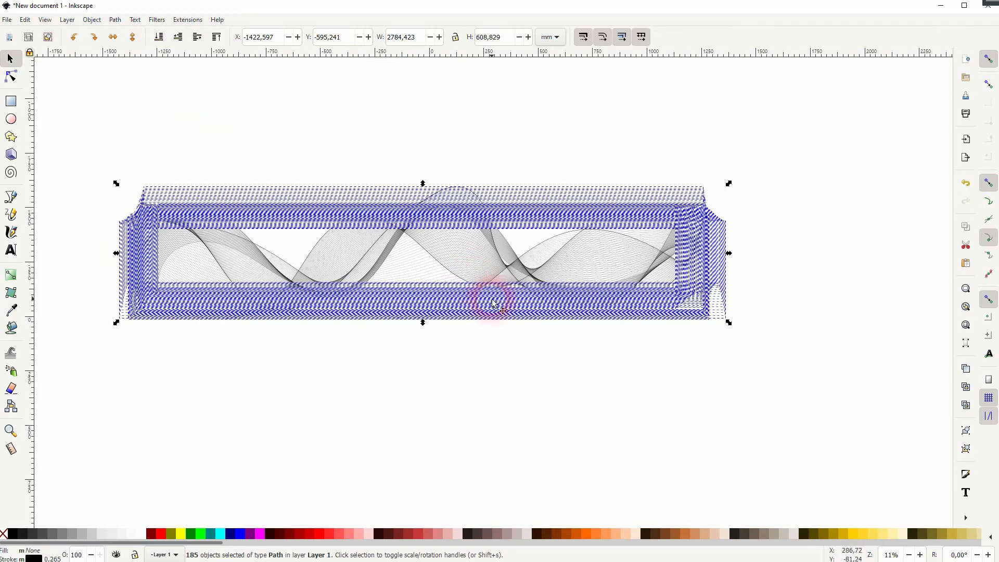
- Inspect the interpolated blend up close and zoom back out
{"action": "left_click", "coordinate": [382, 258]}
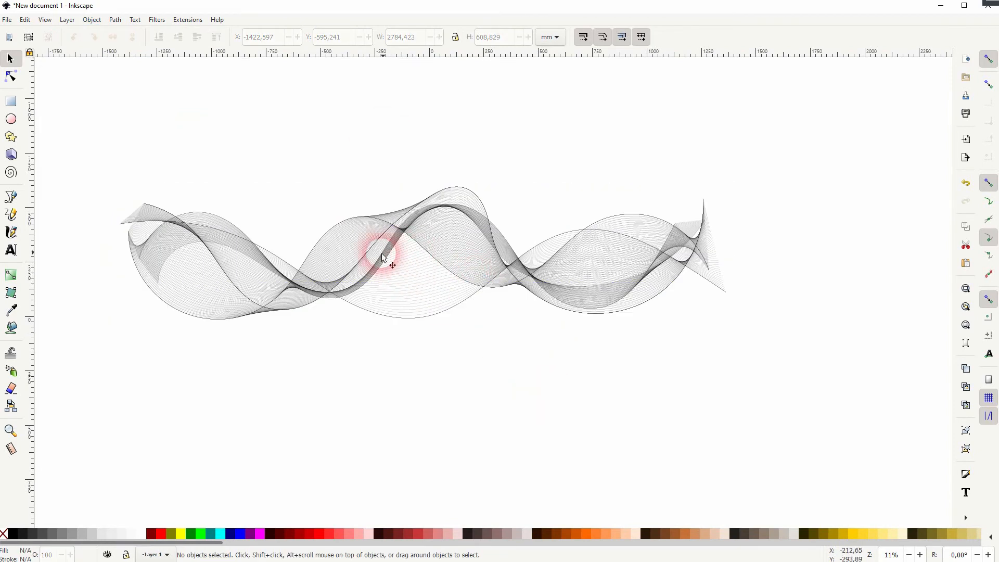
{"action": "mouse_move", "coordinate": [375, 262]}
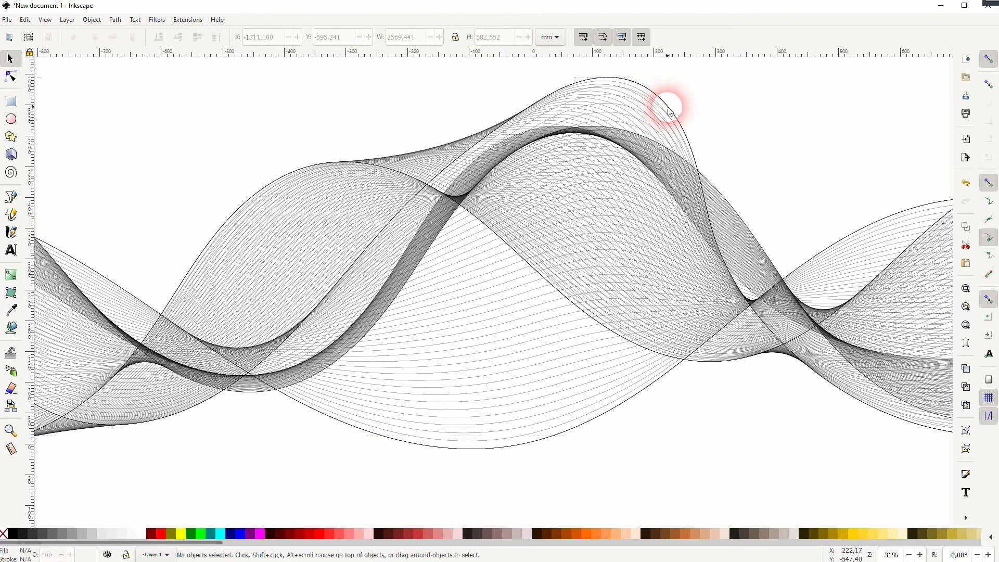
{"action": "left_click", "coordinate": [671, 111]}
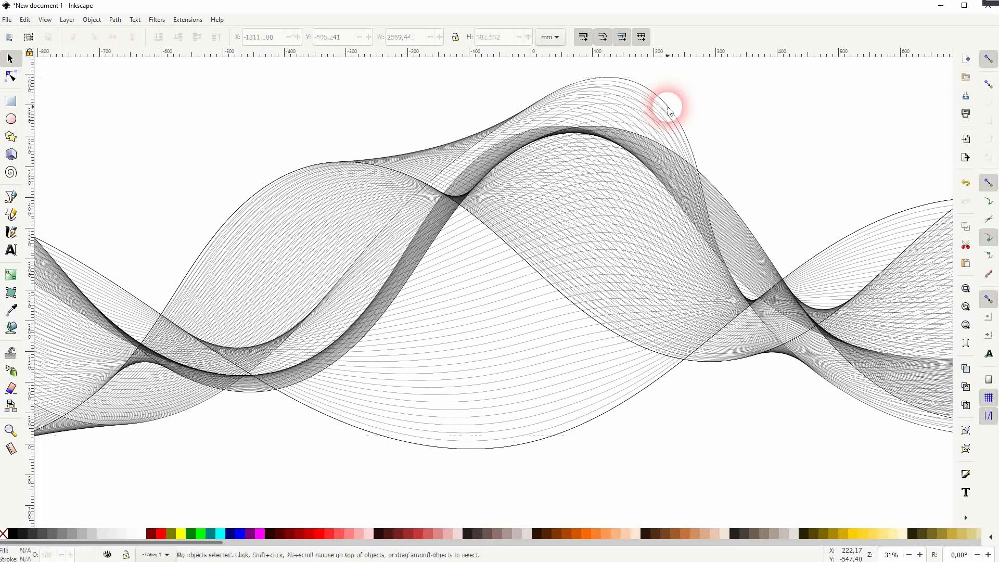
{"action": "mouse_move", "coordinate": [634, 411]}
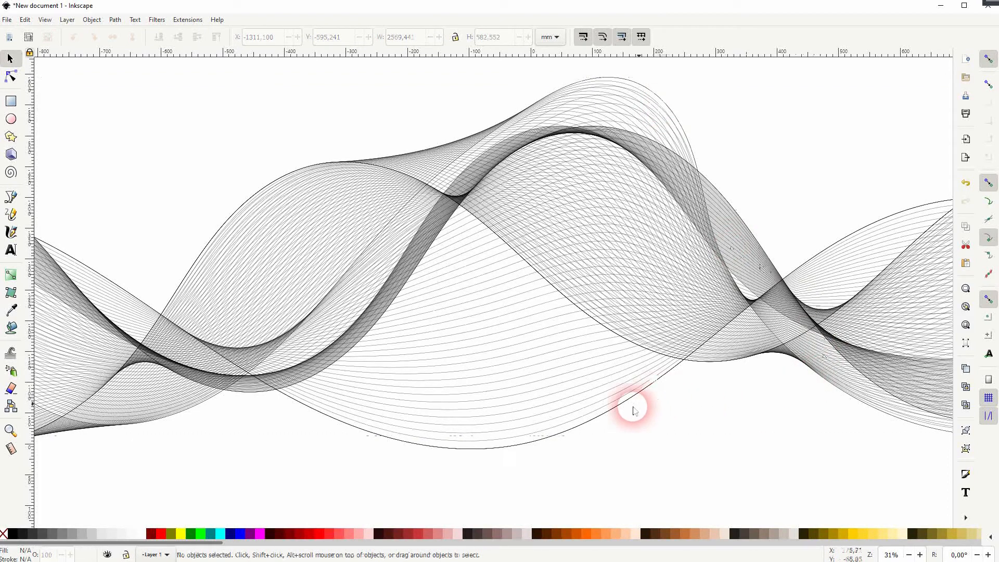
{"action": "mouse_move", "coordinate": [597, 421]}
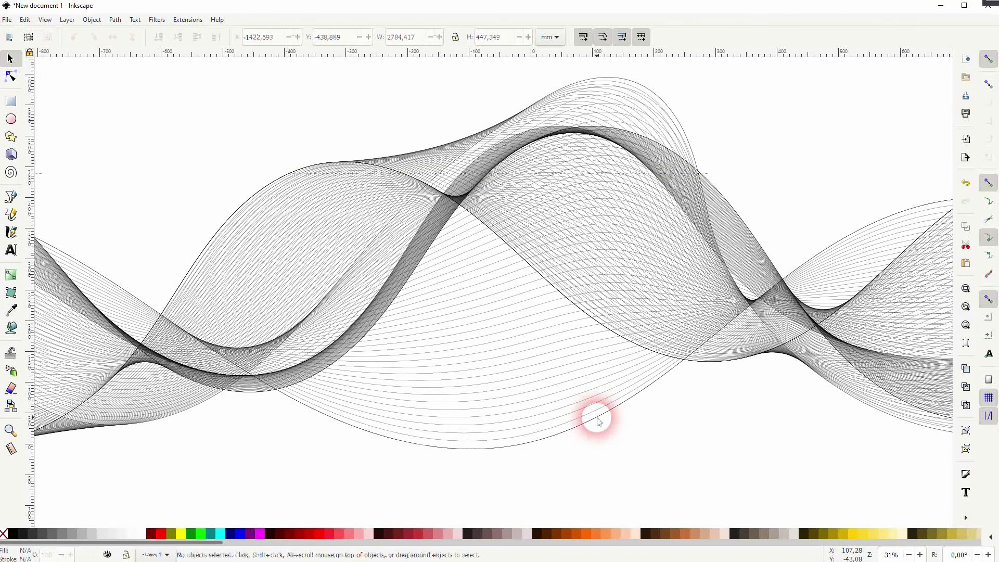
{"action": "mouse_move", "coordinate": [653, 420]}
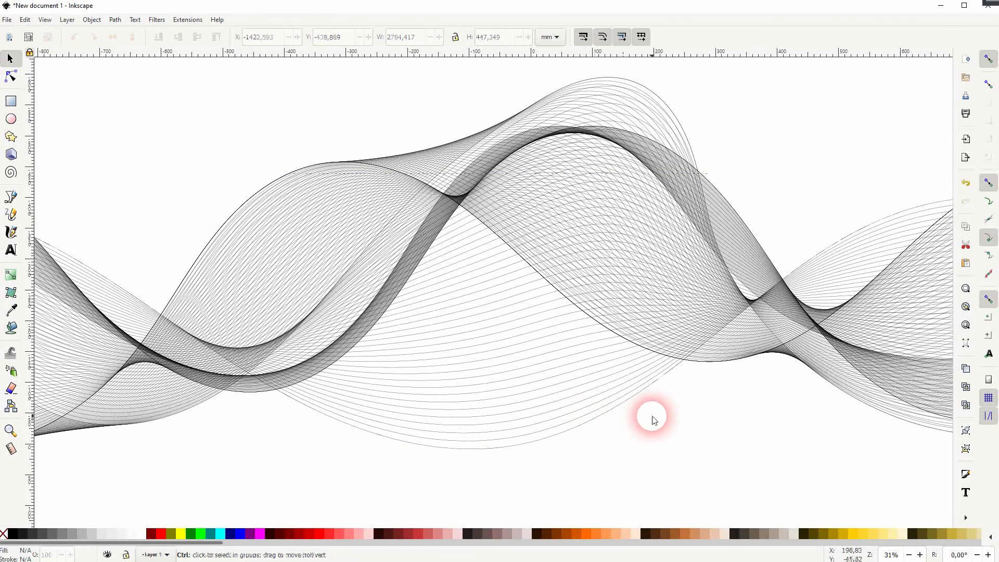
{"action": "scroll", "scroll_direction": "down", "scroll_amount": 3}
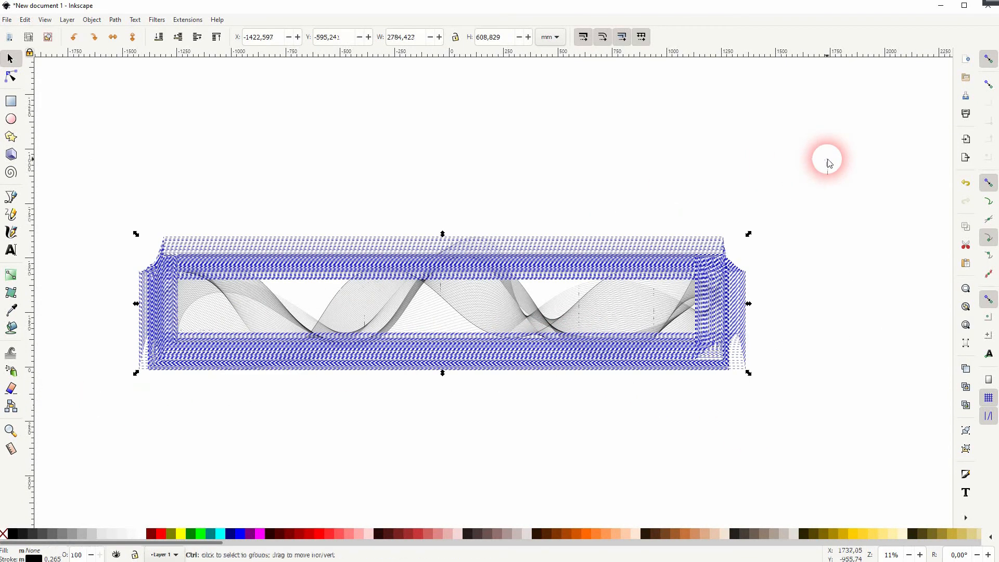
- Convert the selected lines' strokes to paths with Path > Stroke to Path
{"action": "left_click", "coordinate": [114, 19]}
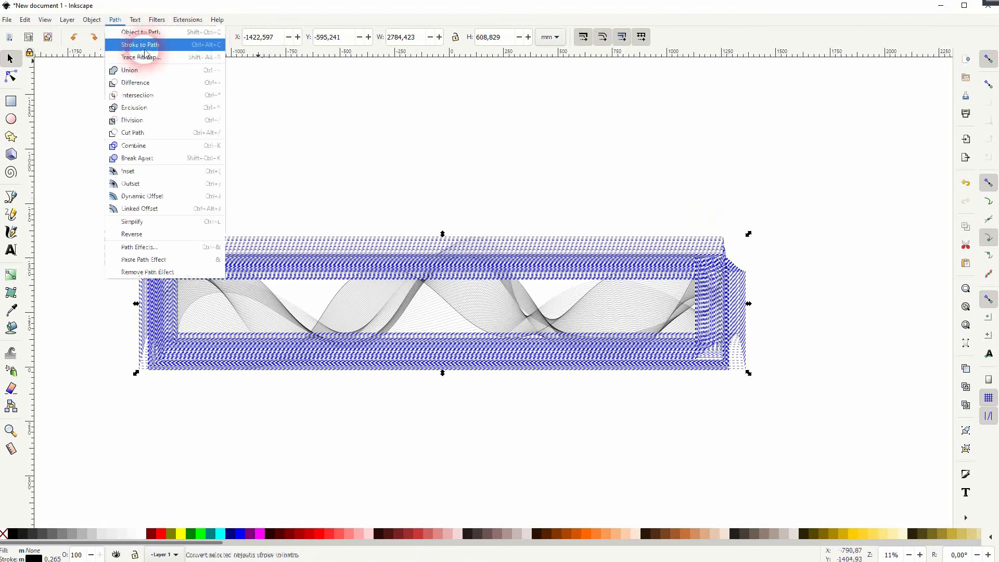
{"action": "left_click", "coordinate": [139, 43]}
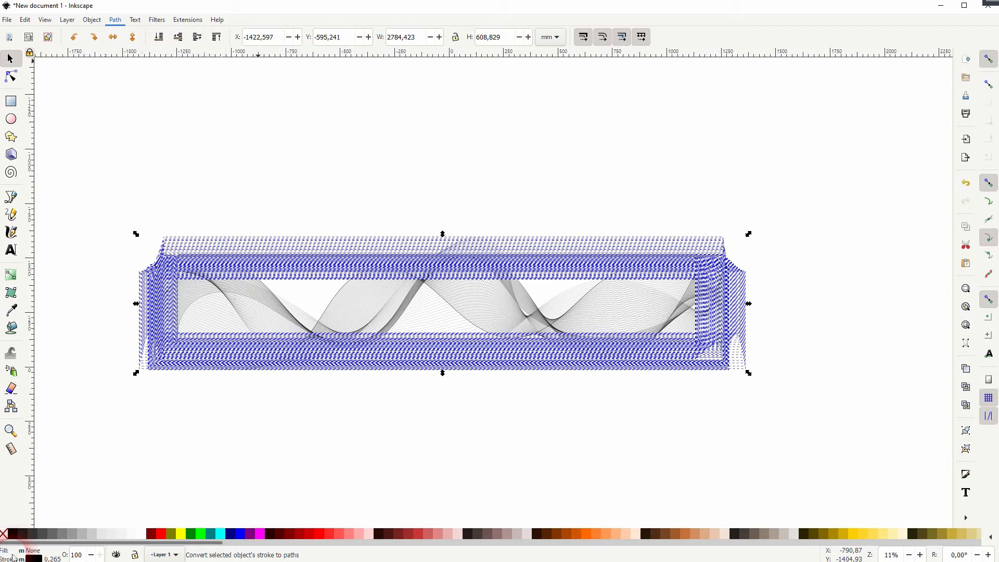
{"action": "left_click", "coordinate": [364, 316]}
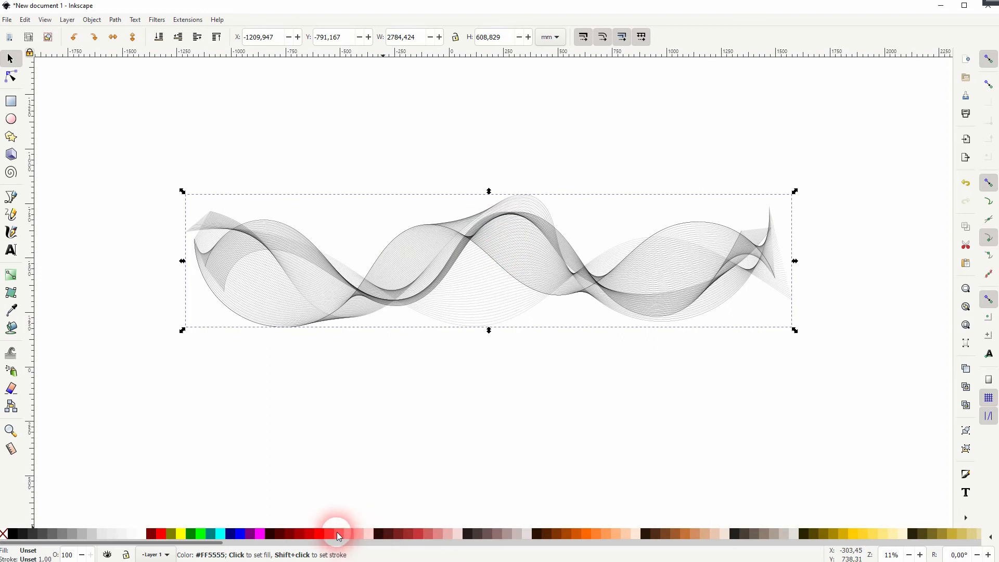
- Colour the grouped lines red and switch to the Gradient tool
{"action": "left_click", "coordinate": [337, 532]}
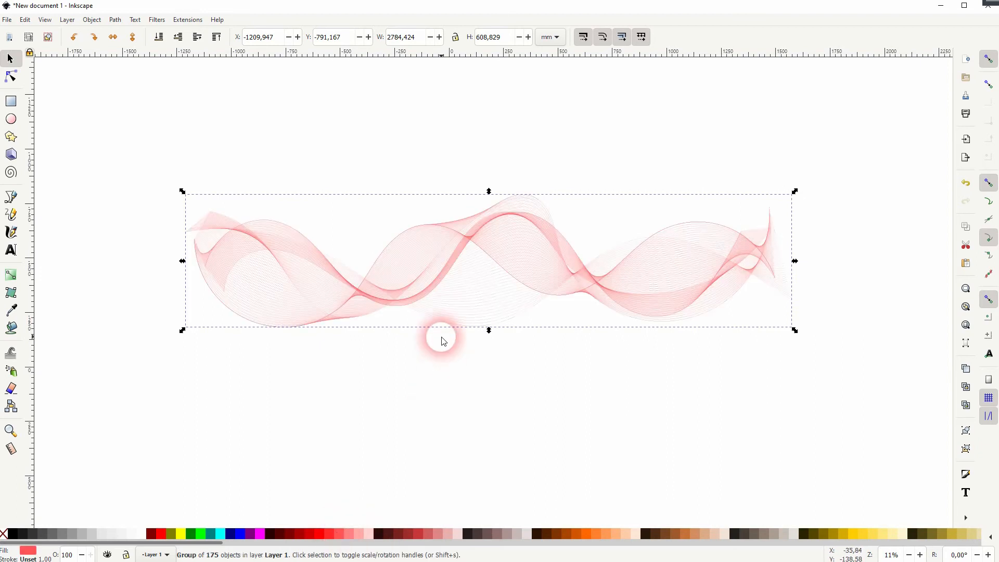
{"action": "left_click", "coordinate": [10, 274]}
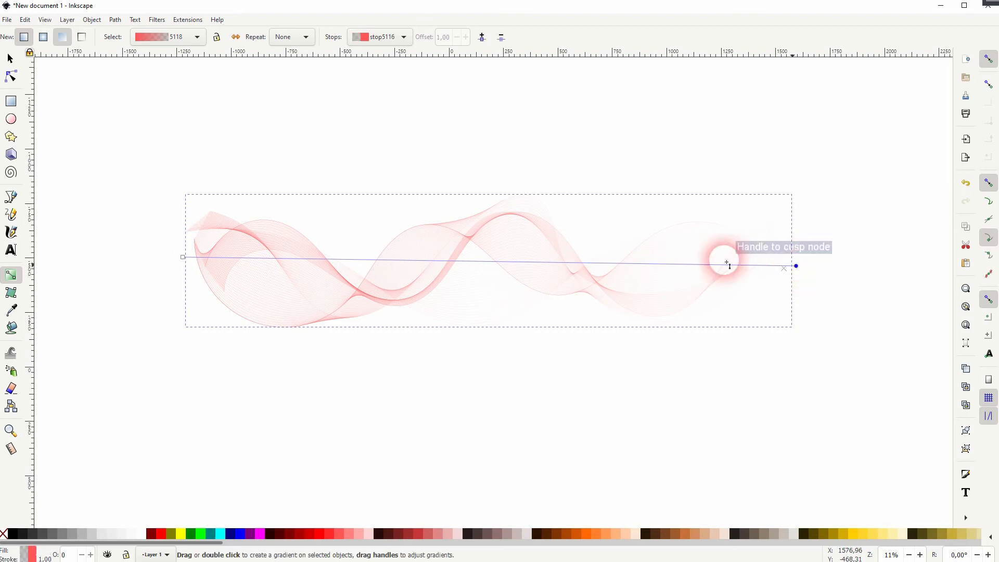
{"action": "mouse_move", "coordinate": [24, 37]}
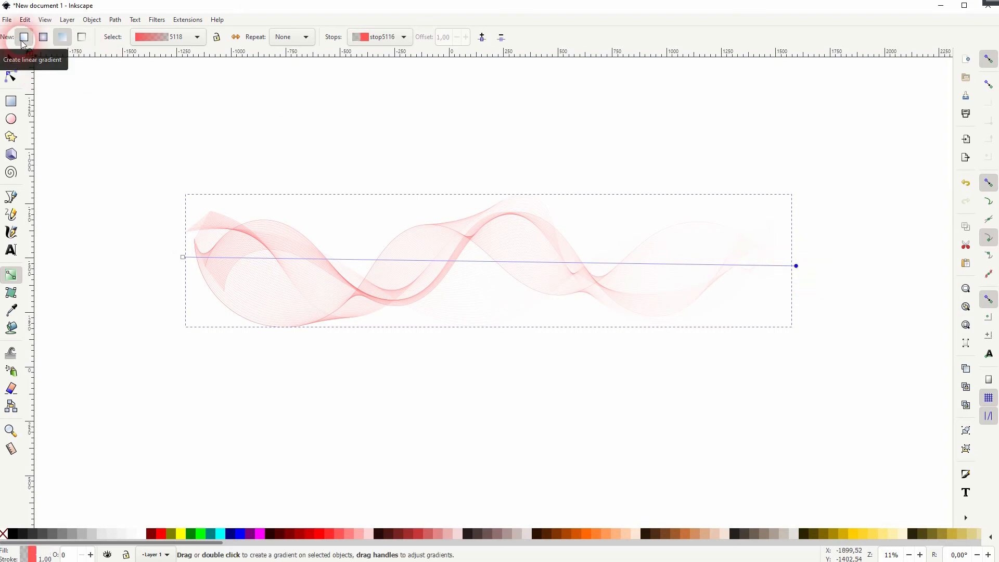
{"action": "mouse_move", "coordinate": [82, 100]}
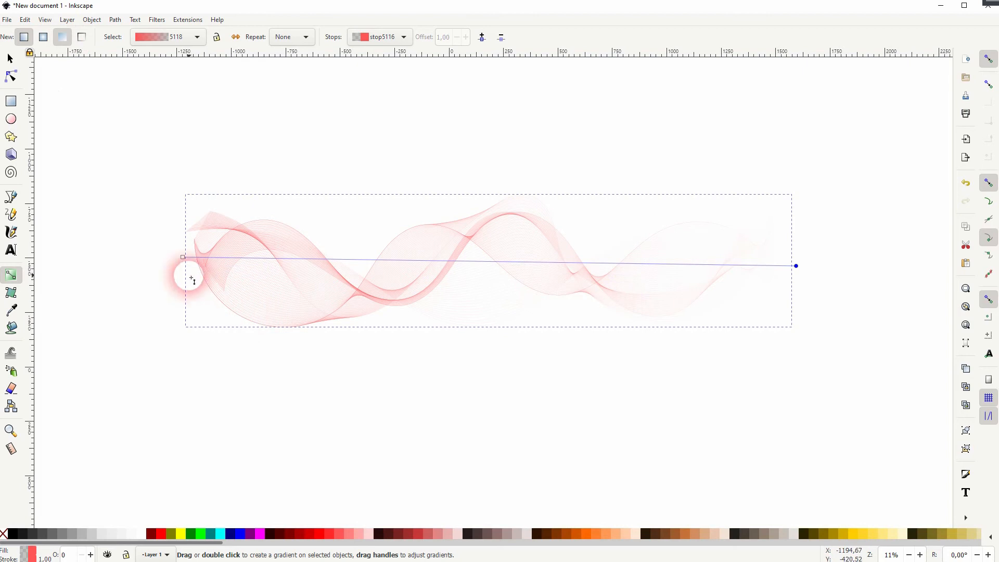
- Keep the gradient's left stop red and make its right stop blue
{"action": "left_click", "coordinate": [181, 257]}
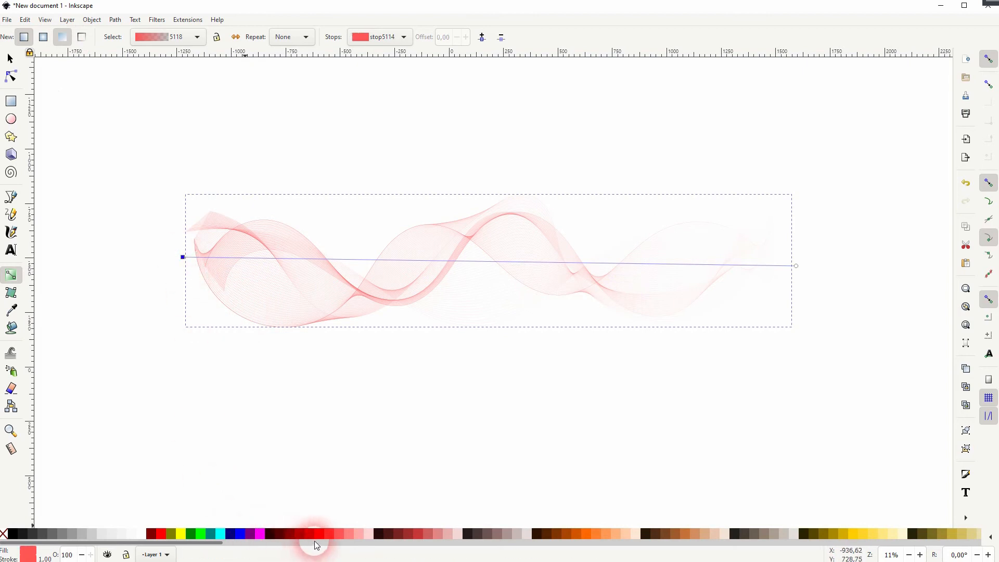
{"action": "mouse_move", "coordinate": [852, 330]}
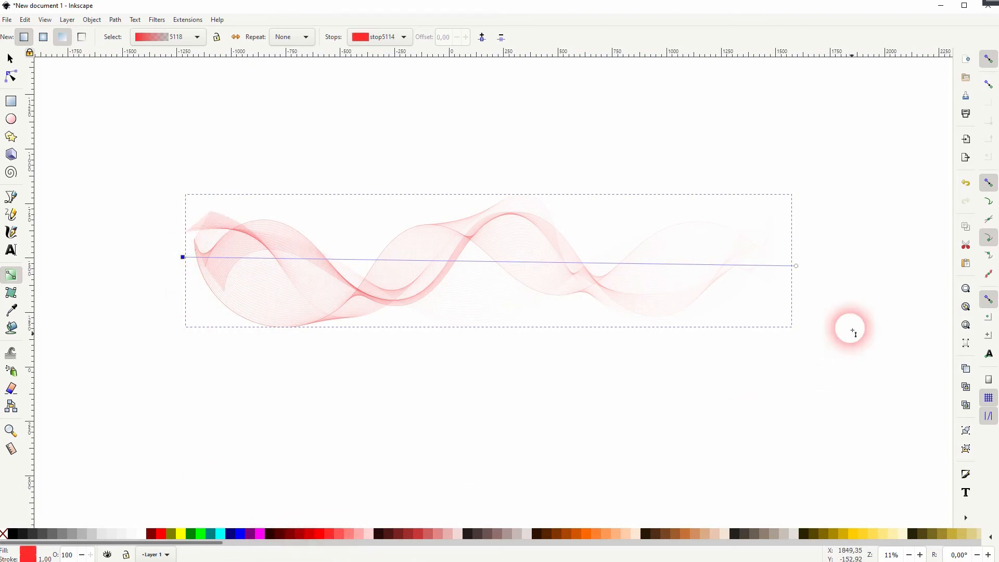
{"action": "left_click", "coordinate": [795, 265]}
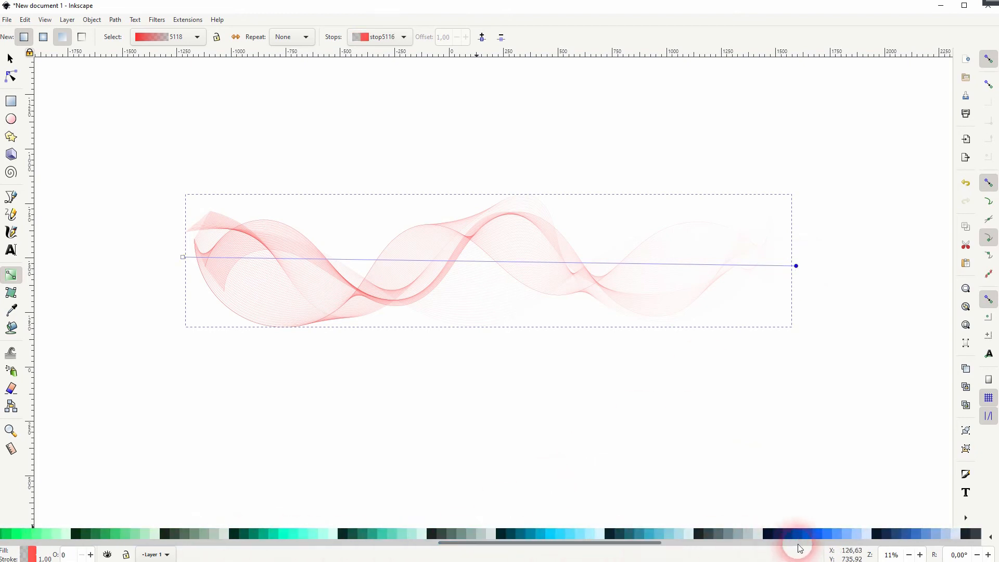
{"action": "left_click", "coordinate": [821, 534]}
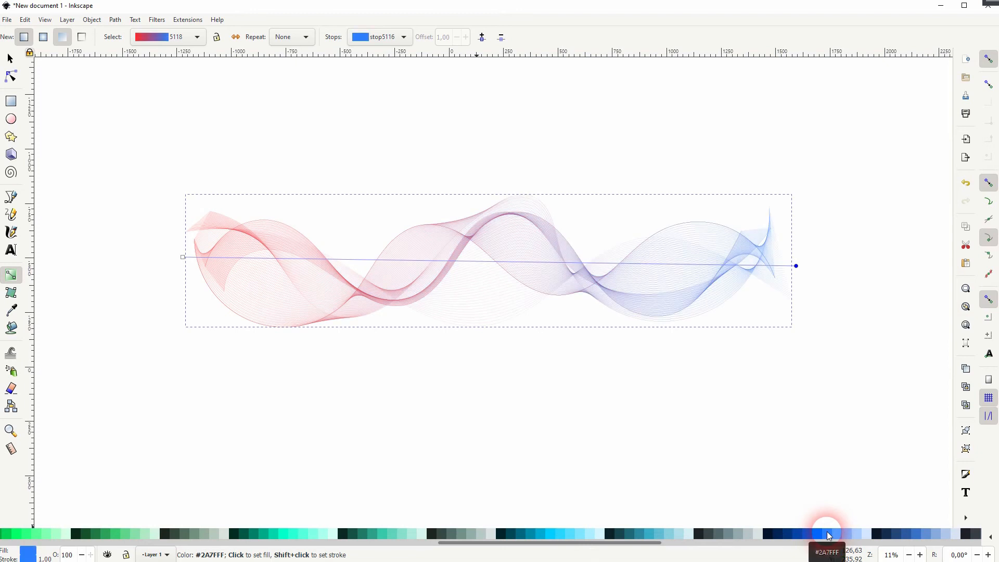
{"action": "mouse_move", "coordinate": [805, 534]}
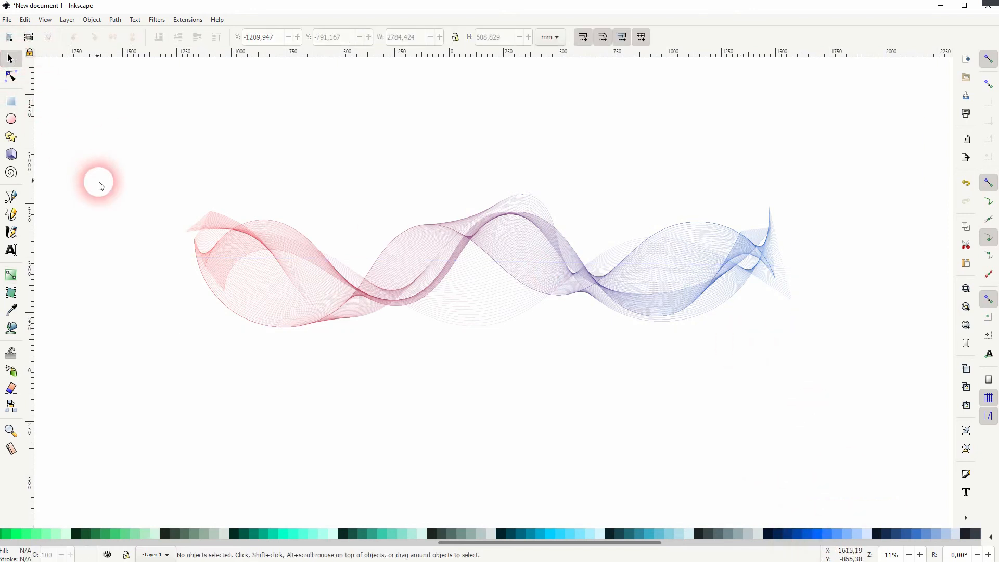
- Draw a rectangle, fill it black and send it behind the lines as the background
{"action": "left_click", "coordinate": [10, 101]}
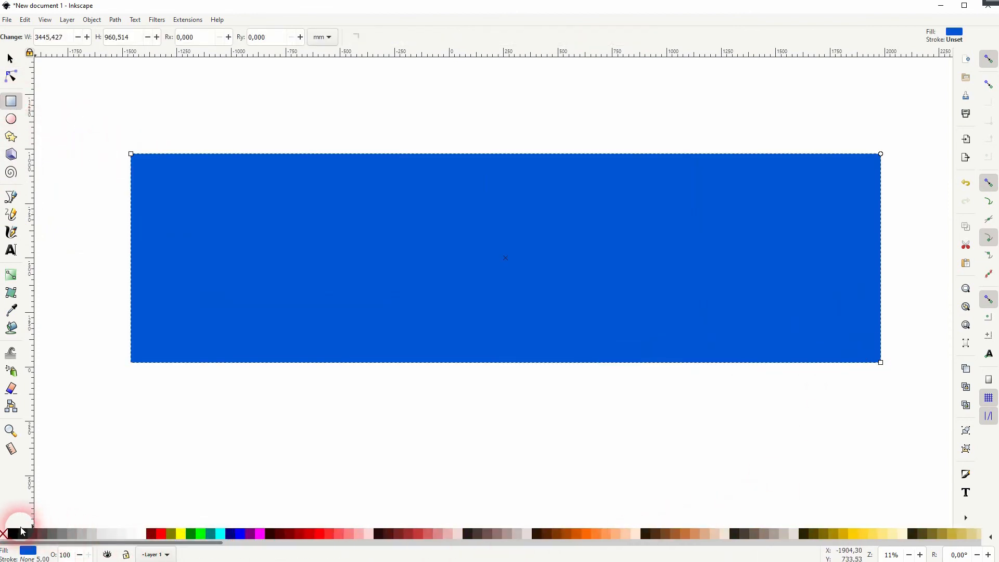
{"action": "left_click", "coordinate": [3, 533]}
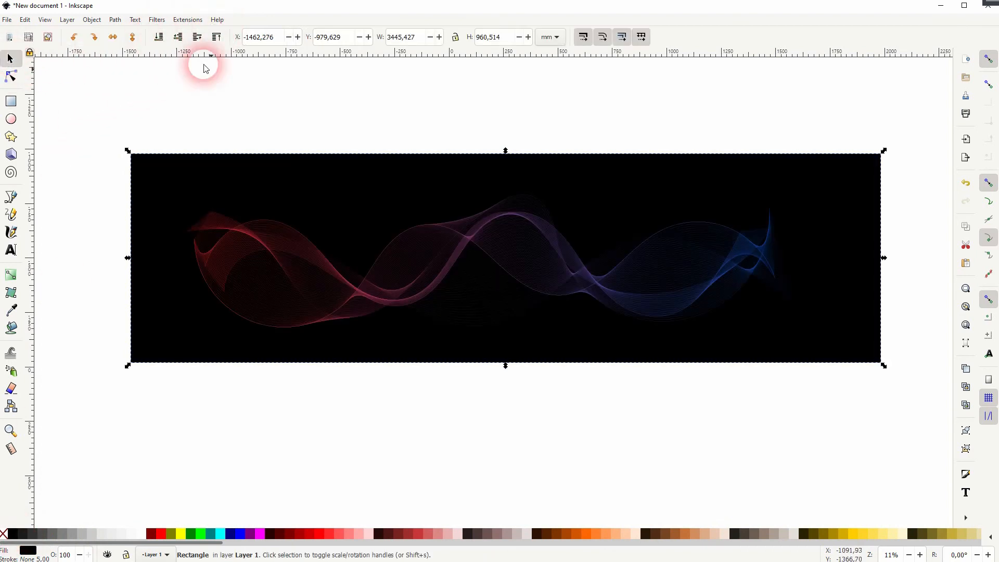
{"action": "left_click", "coordinate": [660, 300]}
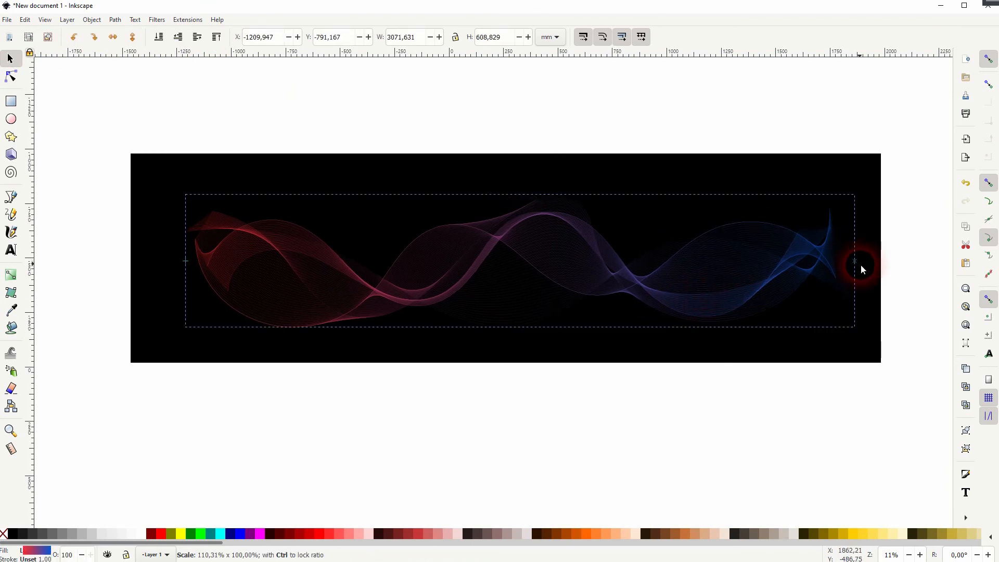
- Deselect the stretched line group on the empty canvas to view the result
{"action": "left_click", "coordinate": [527, 425]}
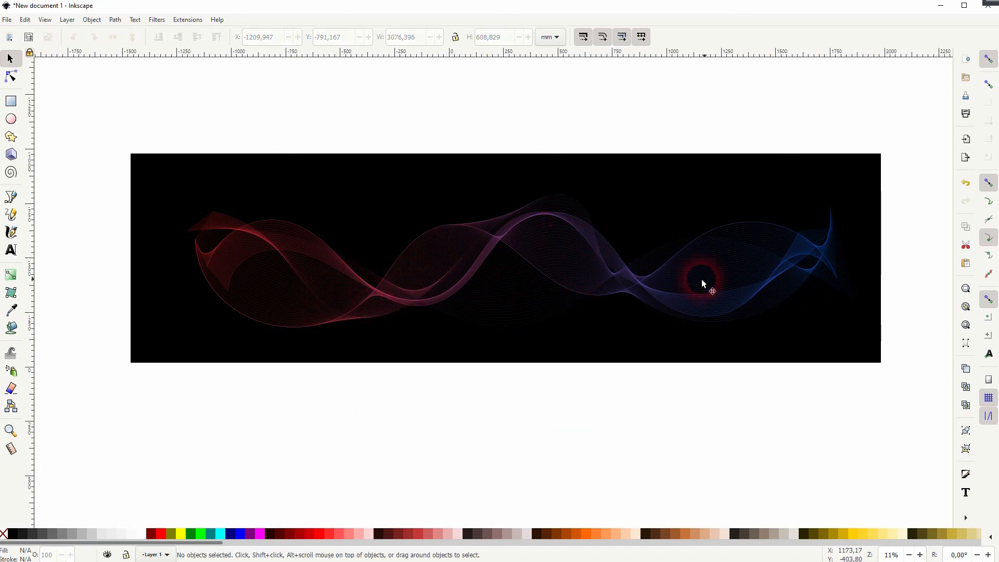
{"action": "mouse_move", "coordinate": [711, 392]}
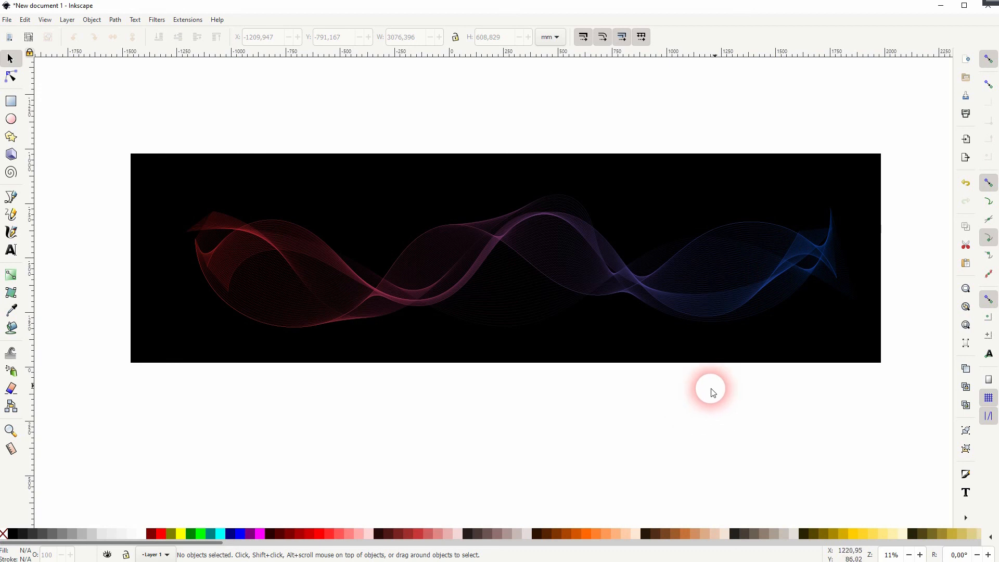
{"action": "mouse_move", "coordinate": [715, 373]}
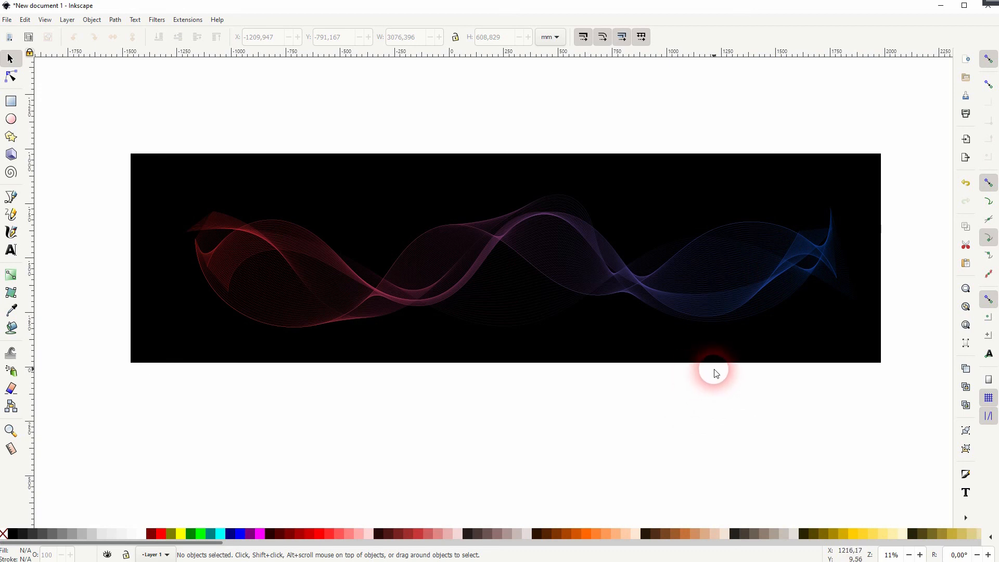